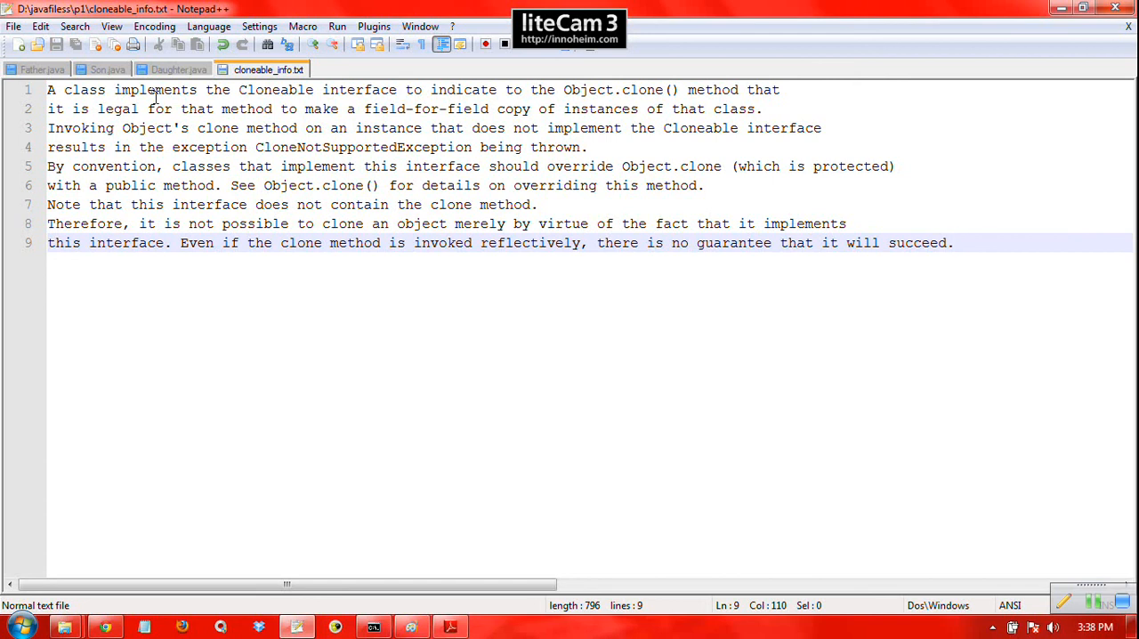
{"action": "mouse_move", "coordinate": [300, 109]}
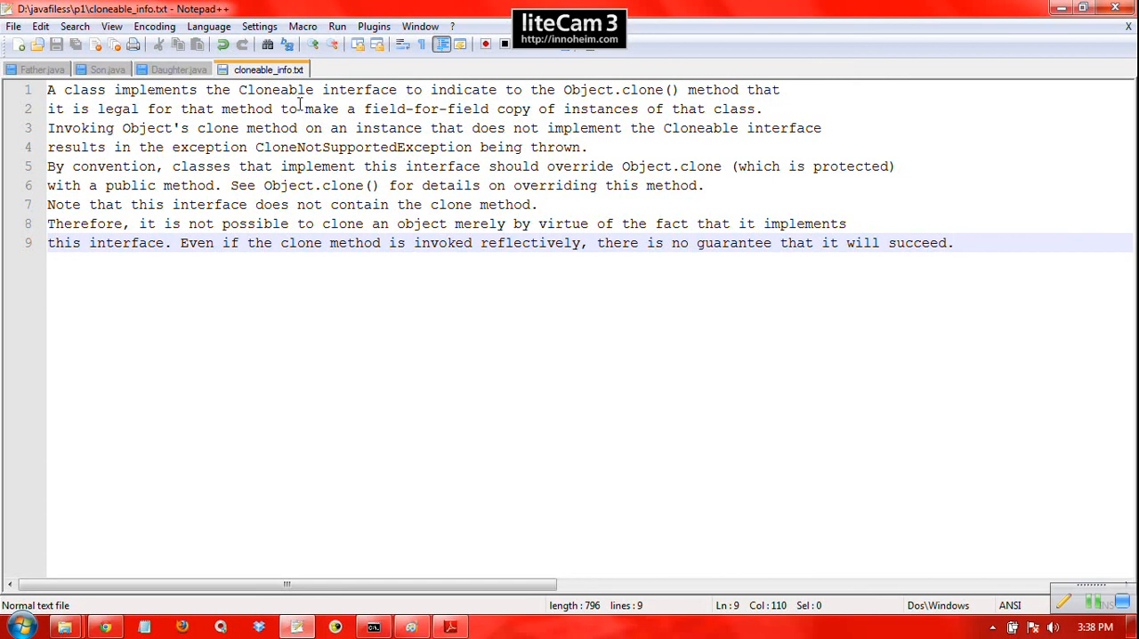
- Highlight CloneNotSupportedException on line 4 of cloneable_info.txt
{"action": "left_click", "coordinate": [954, 242]}
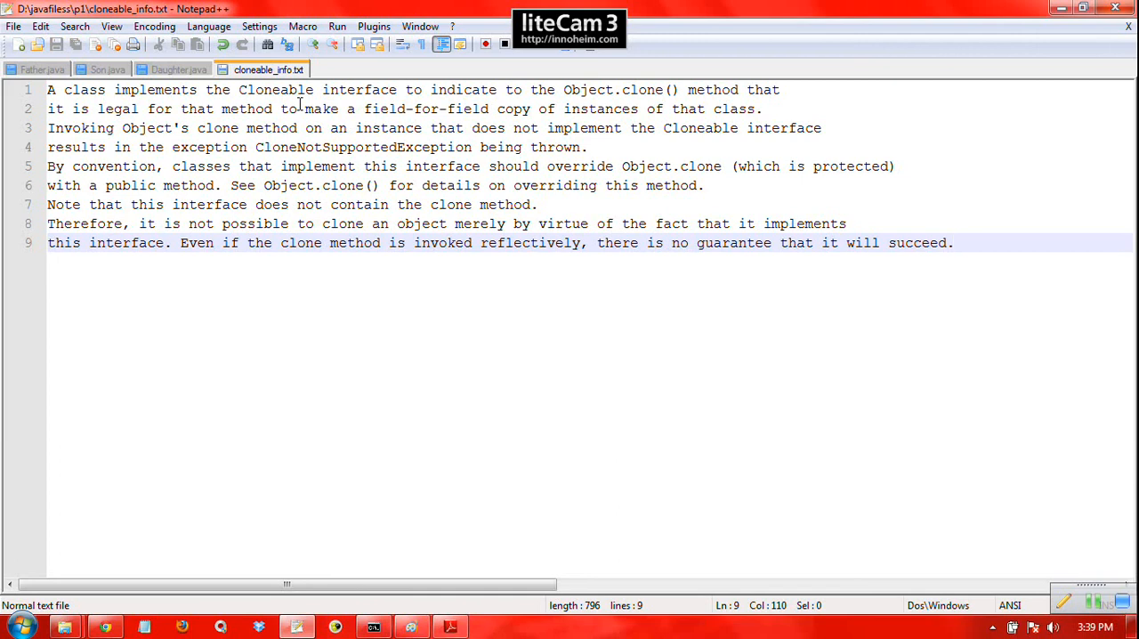
{"action": "left_click", "coordinate": [951, 243]}
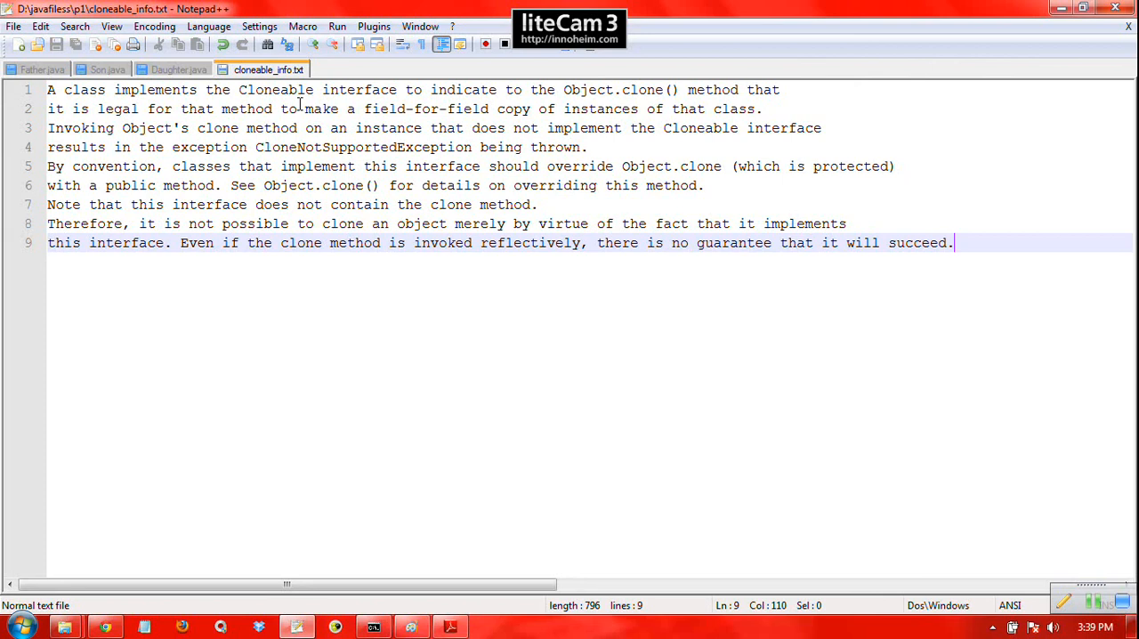
{"action": "mouse_move", "coordinate": [243, 107]}
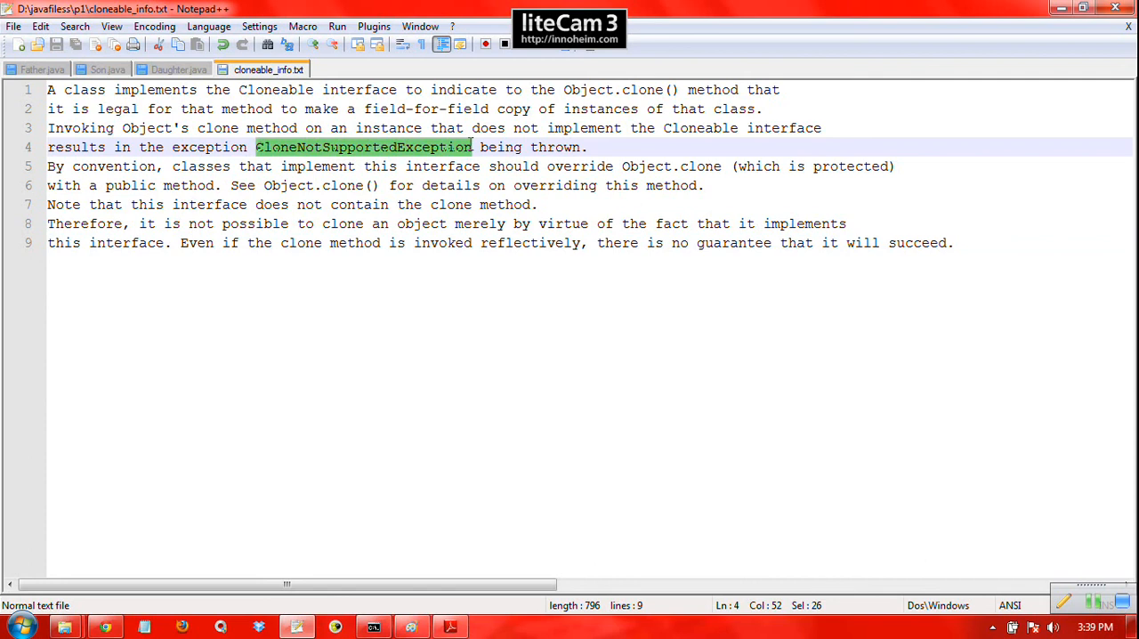
{"action": "left_click", "coordinate": [586, 147]}
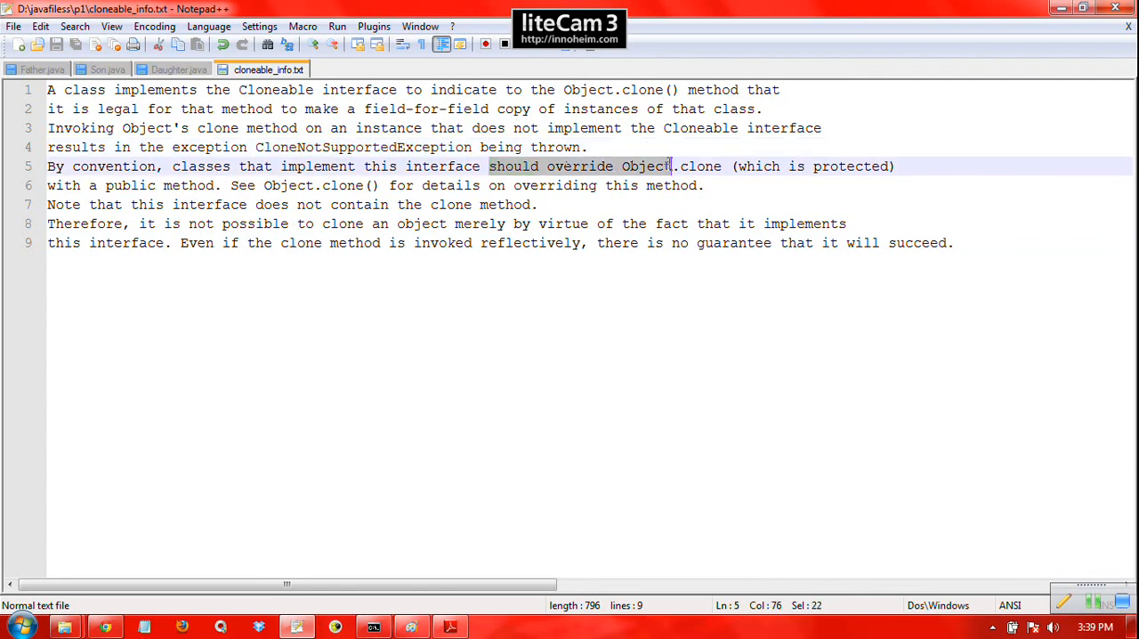
{"action": "left_click", "coordinate": [712, 185]}
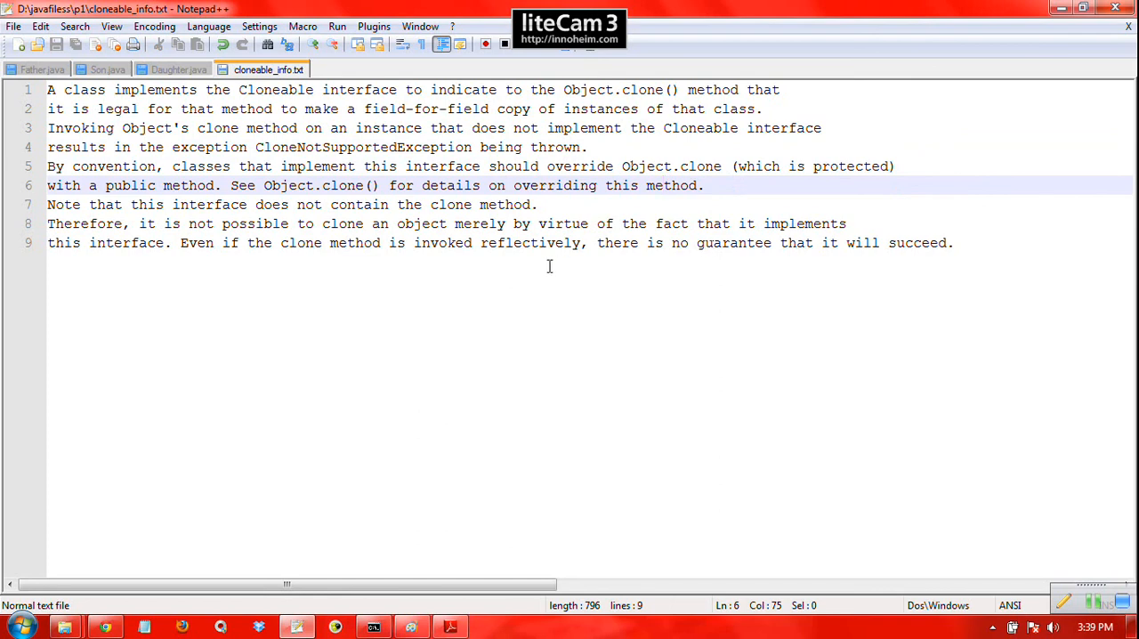
{"action": "mouse_move", "coordinate": [784, 178]}
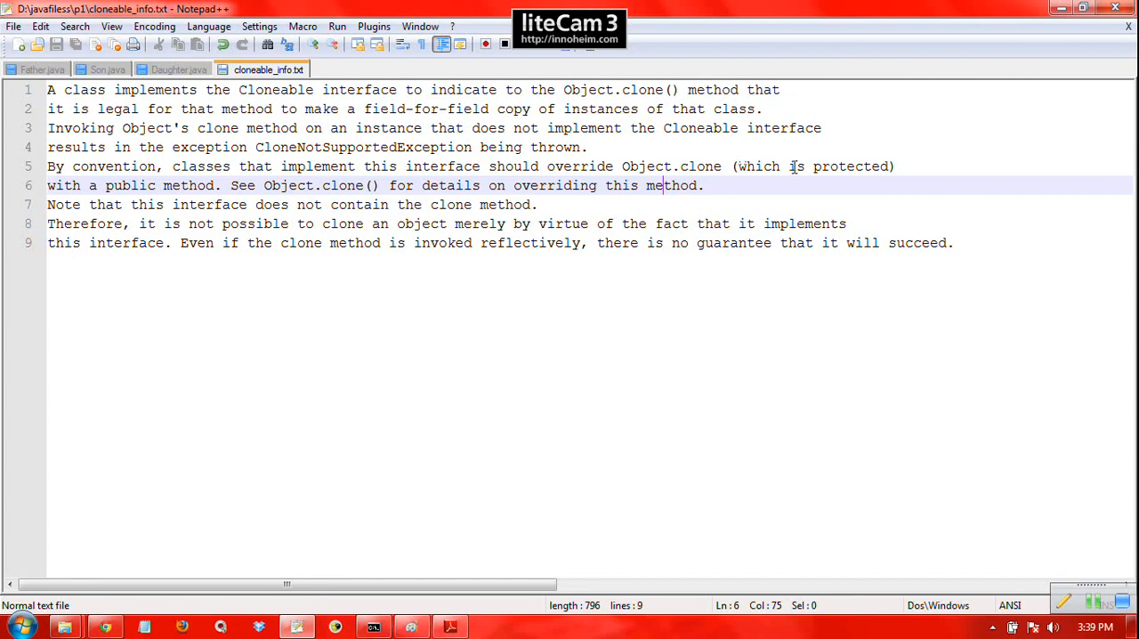
{"action": "left_click_drag", "start_coordinate": [281, 166], "coordinate": [331, 185]}
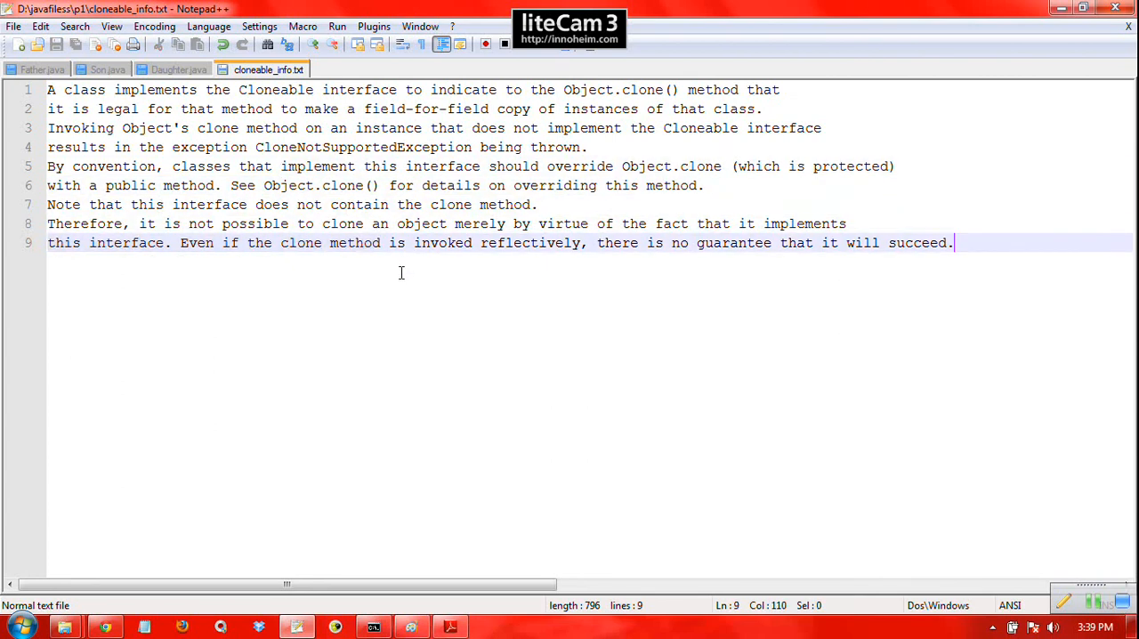
{"action": "mouse_move", "coordinate": [393, 167]}
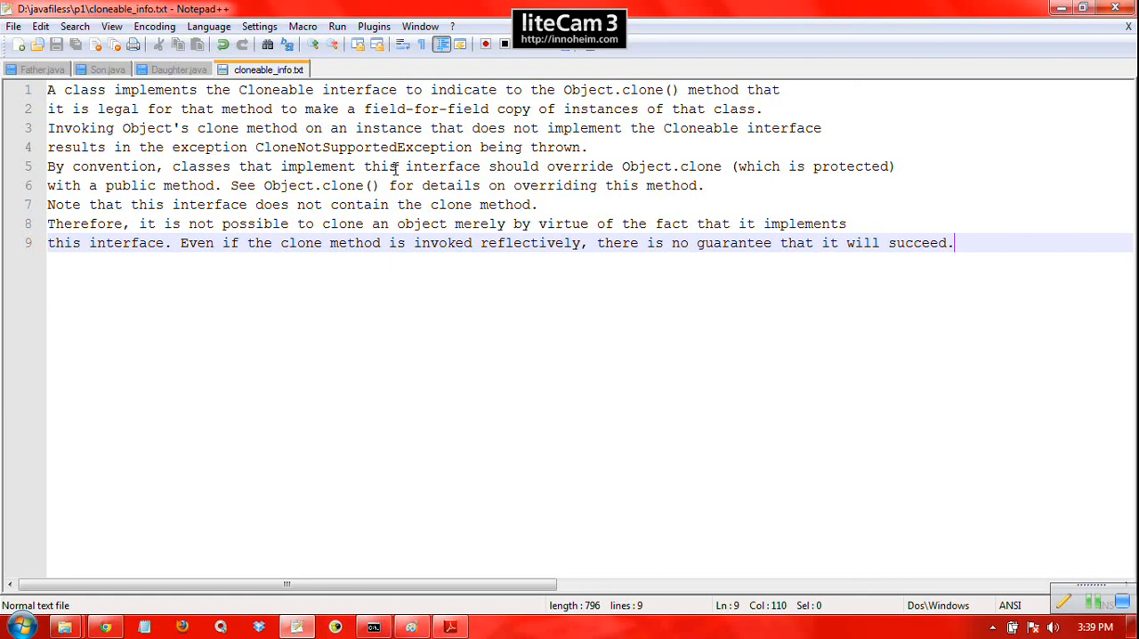